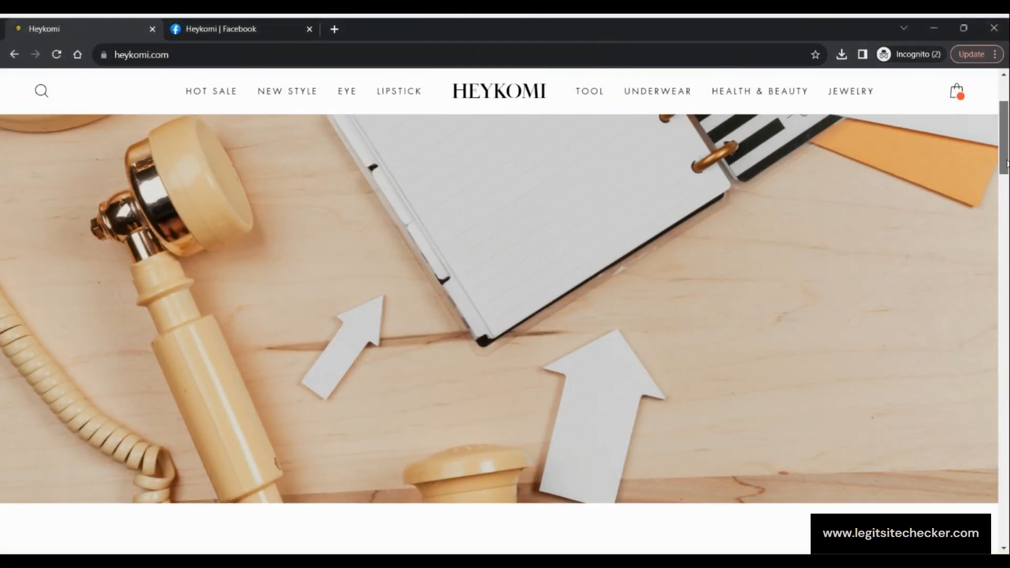
Scroll the homepage through the Collection List and Best Sale grid to the Hepburn Style Sunscreen Cap.
scroll("down", 3)
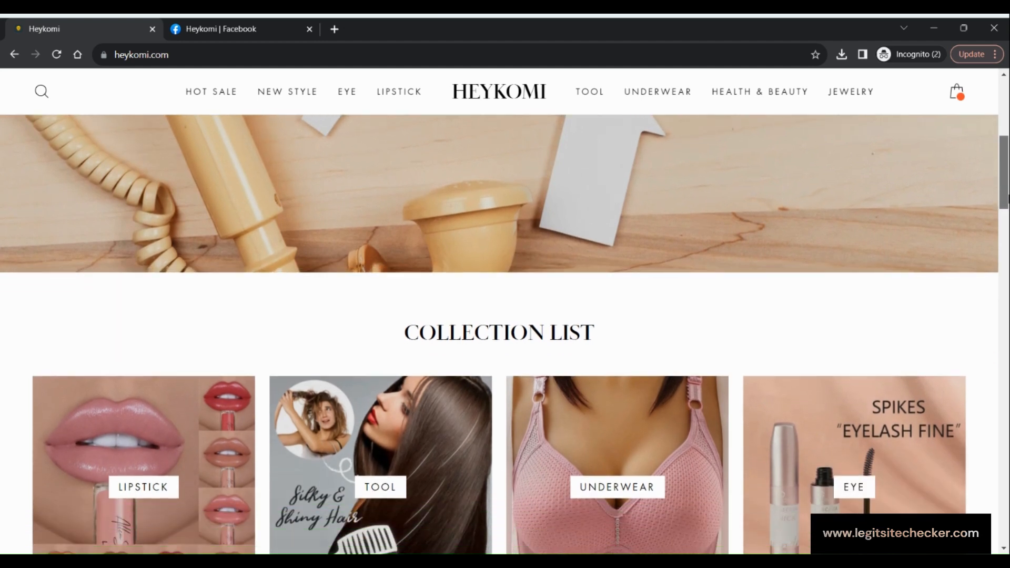
scroll("down", 3)
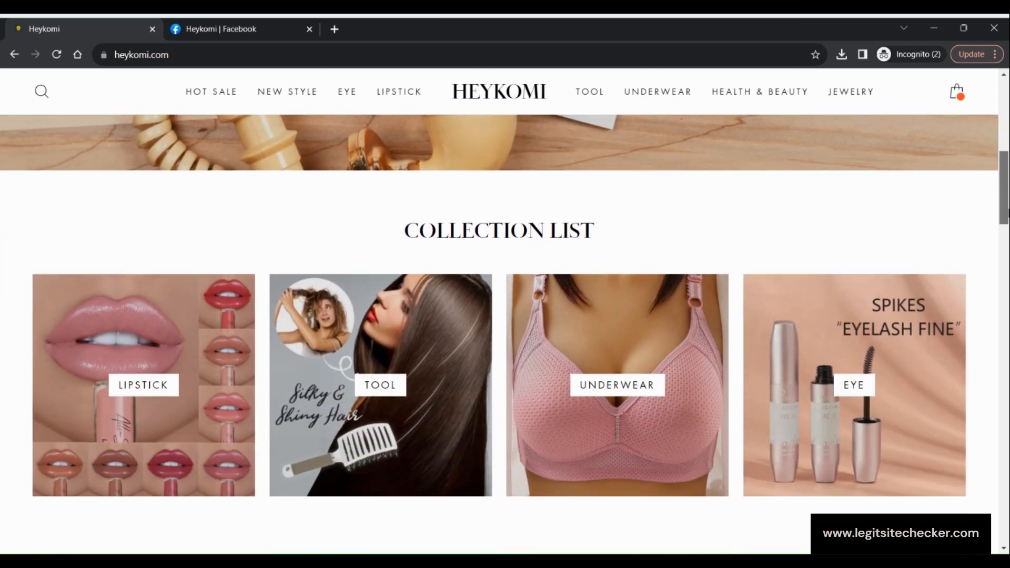
scroll("down", 3)
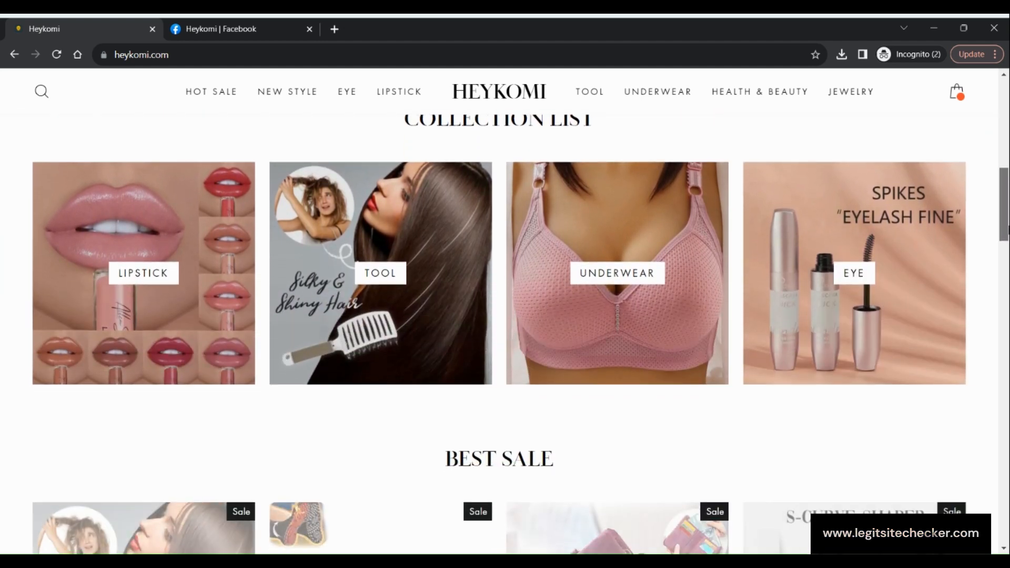
scroll("down", 3)
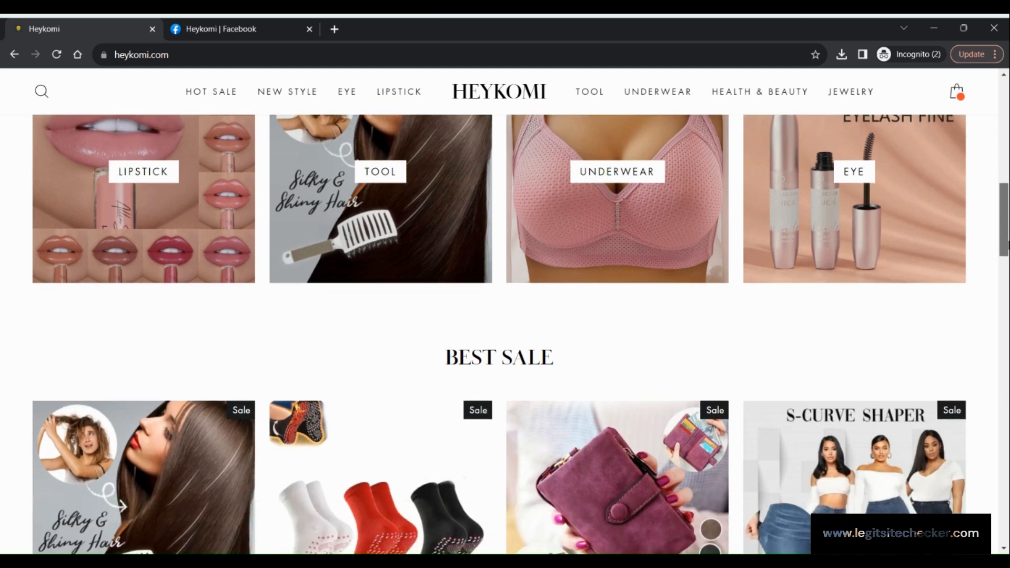
scroll("down", 3)
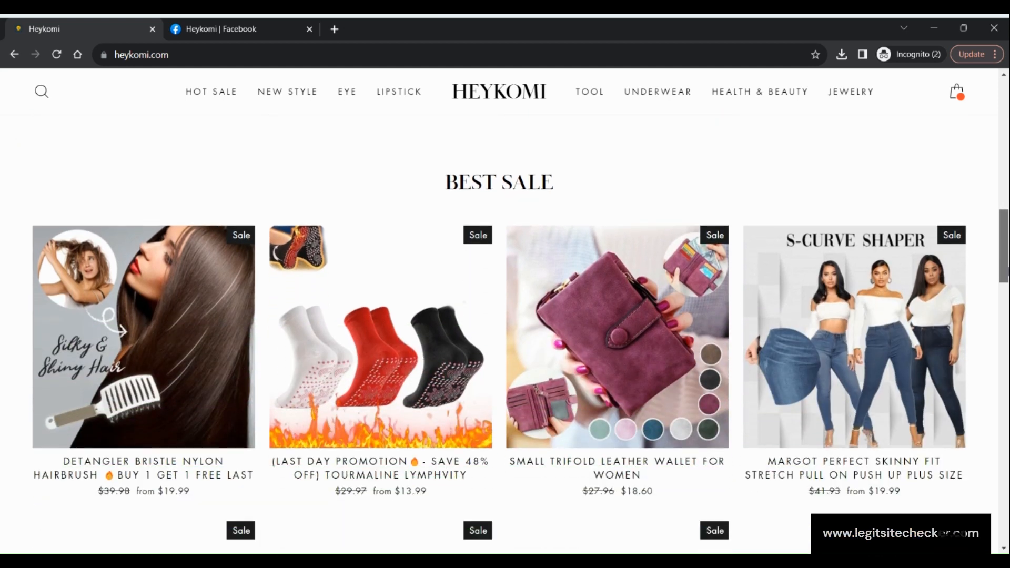
scroll("down", 3)
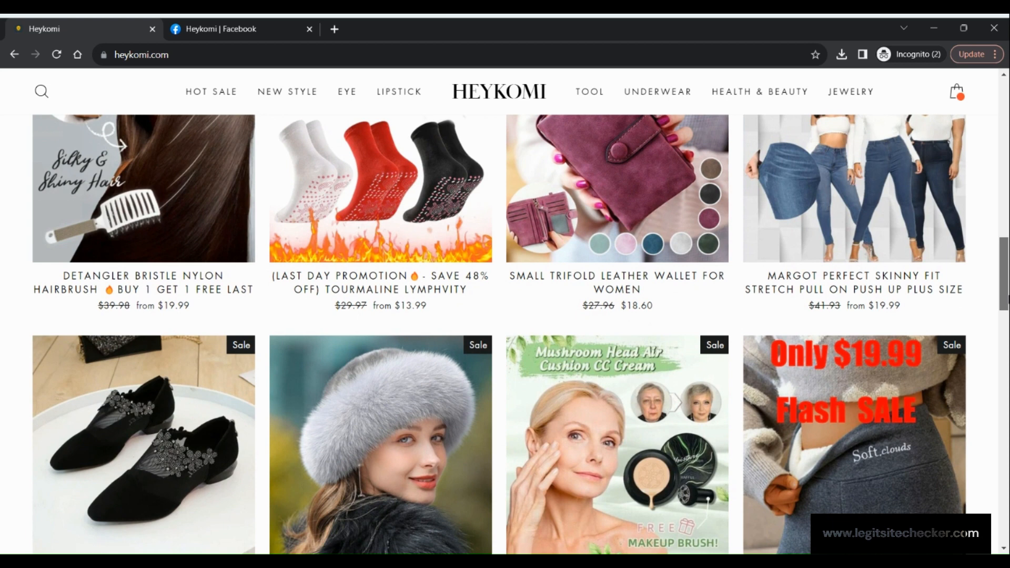
scroll("down", 3)
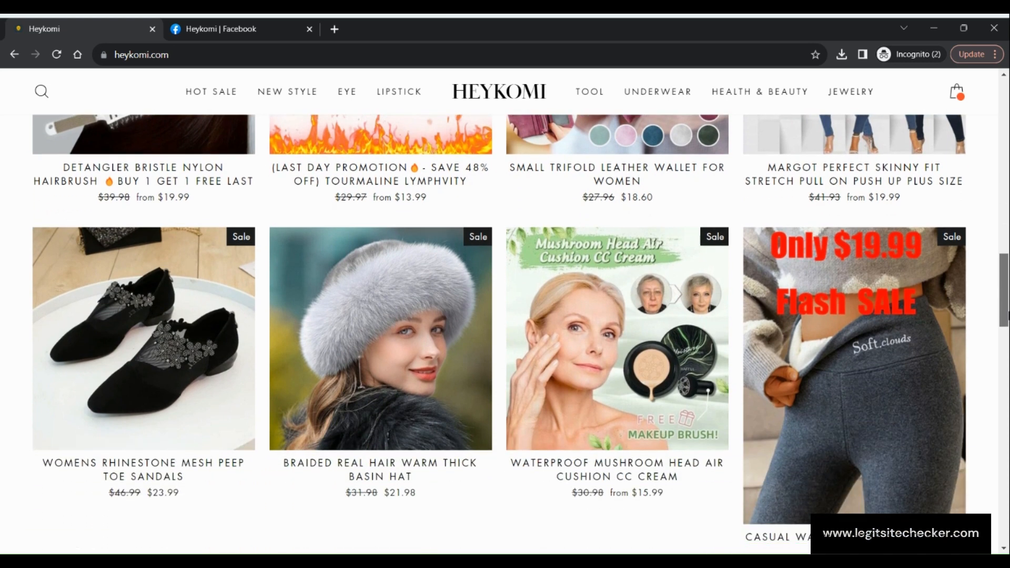
scroll("down", 3)
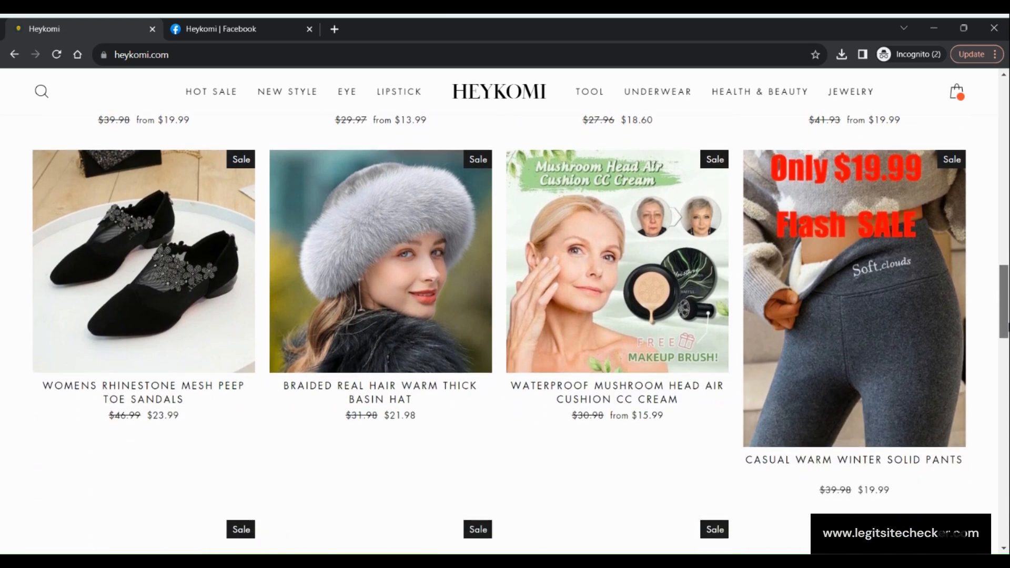
scroll("down", 3)
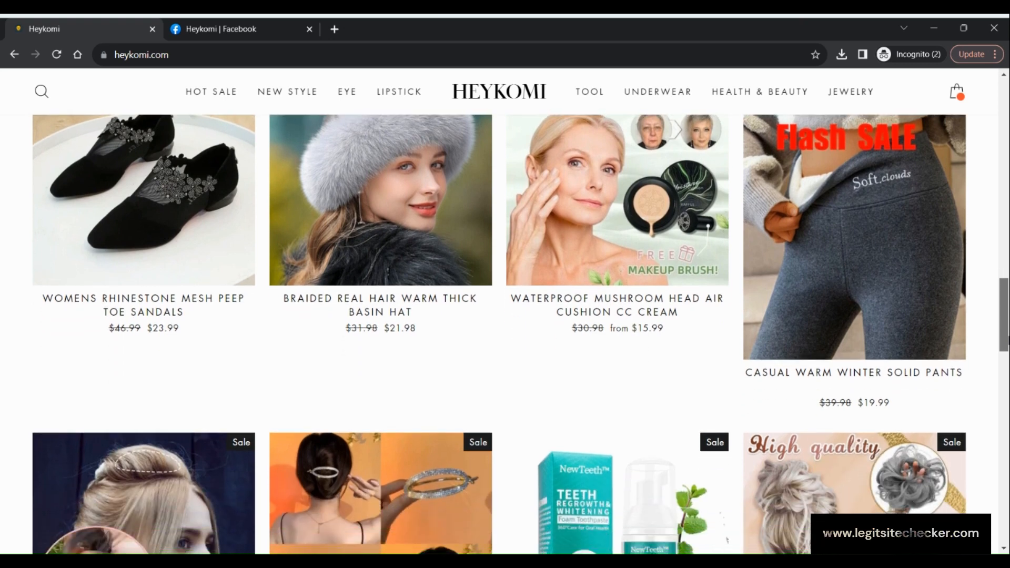
scroll("down", 3)
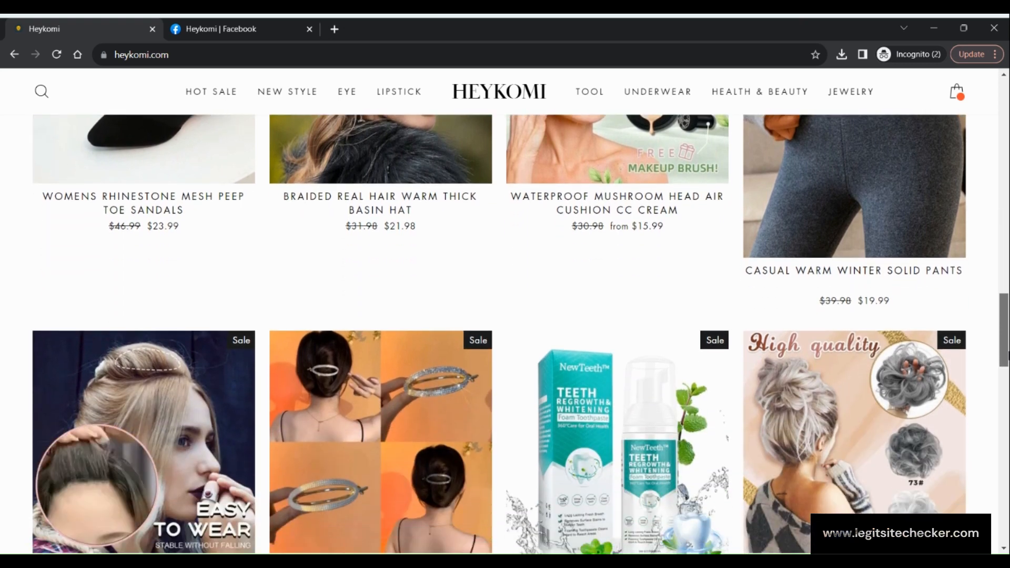
scroll("down", 3)
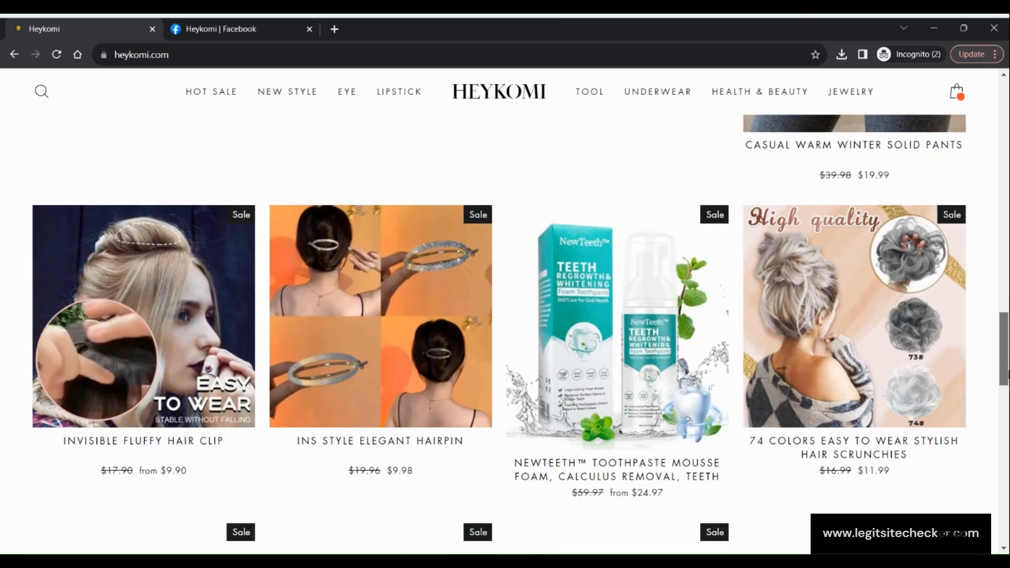
scroll("down", 3)
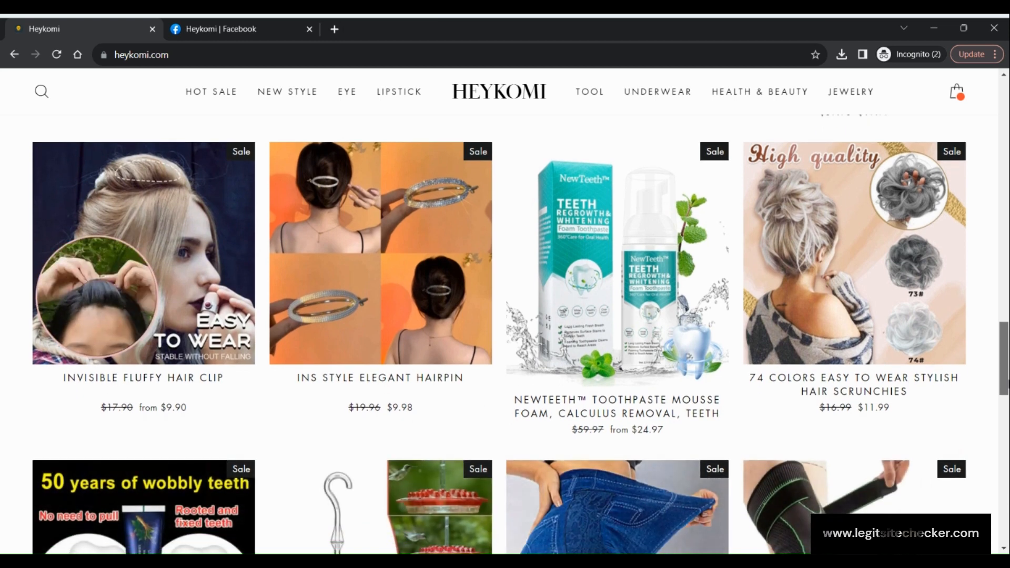
scroll("down", 3)
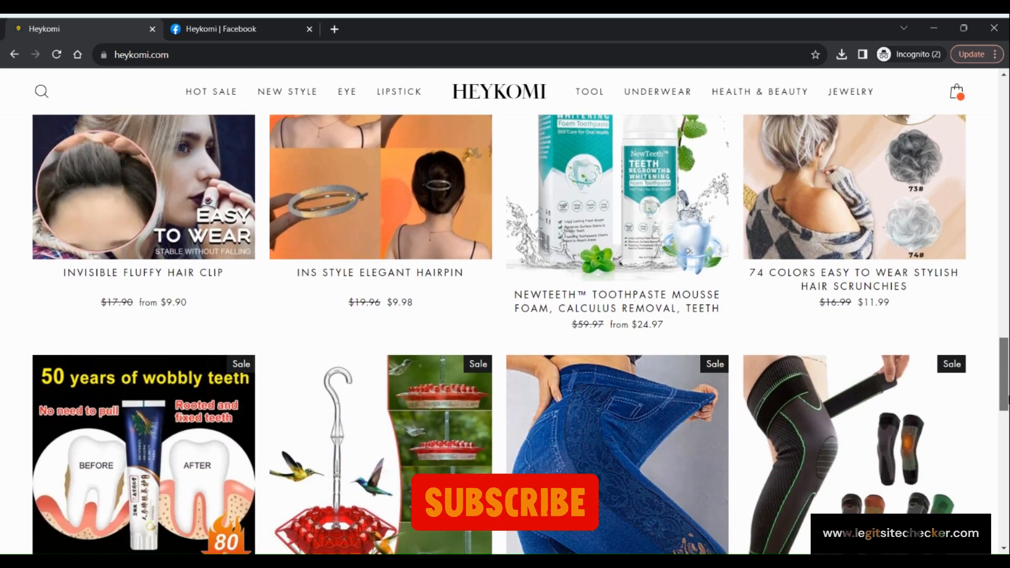
scroll("down", 3)
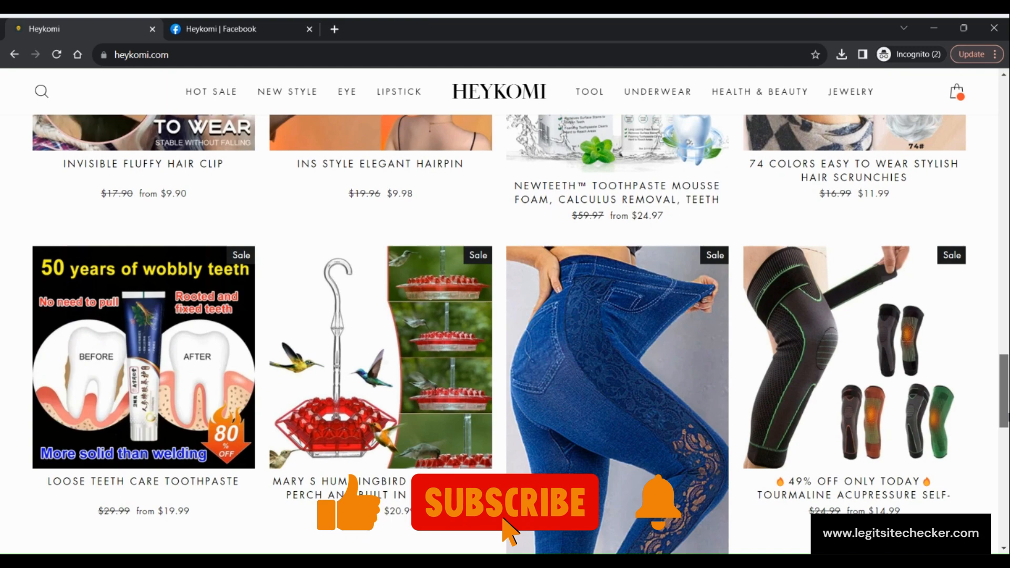
scroll("down", 3)
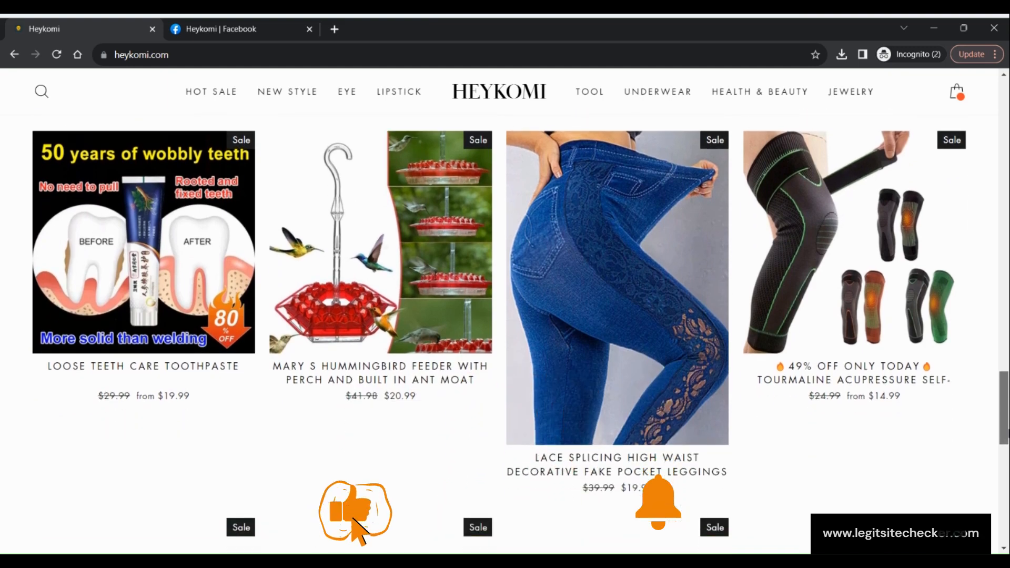
scroll("down", 3)
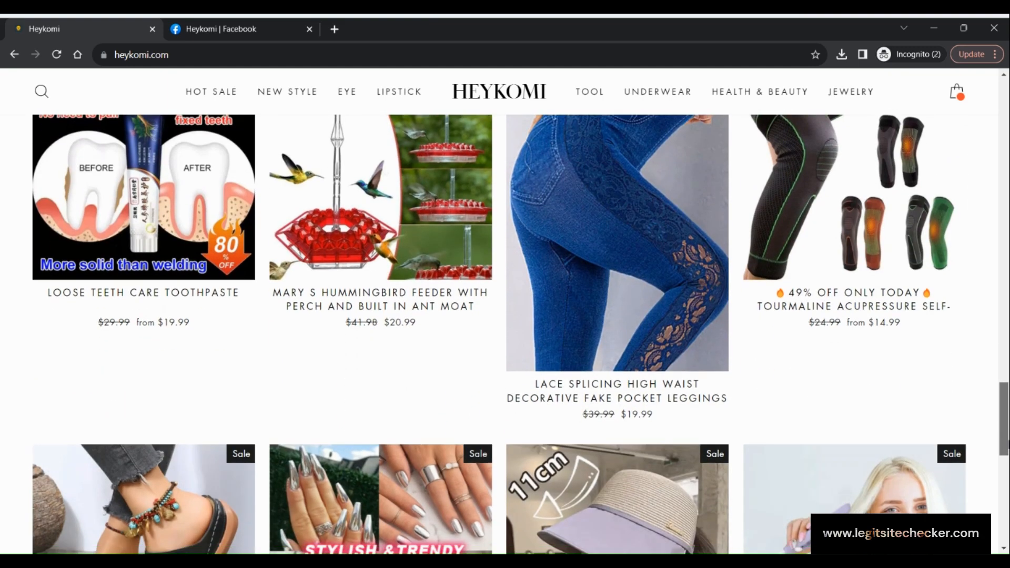
scroll("down", 3)
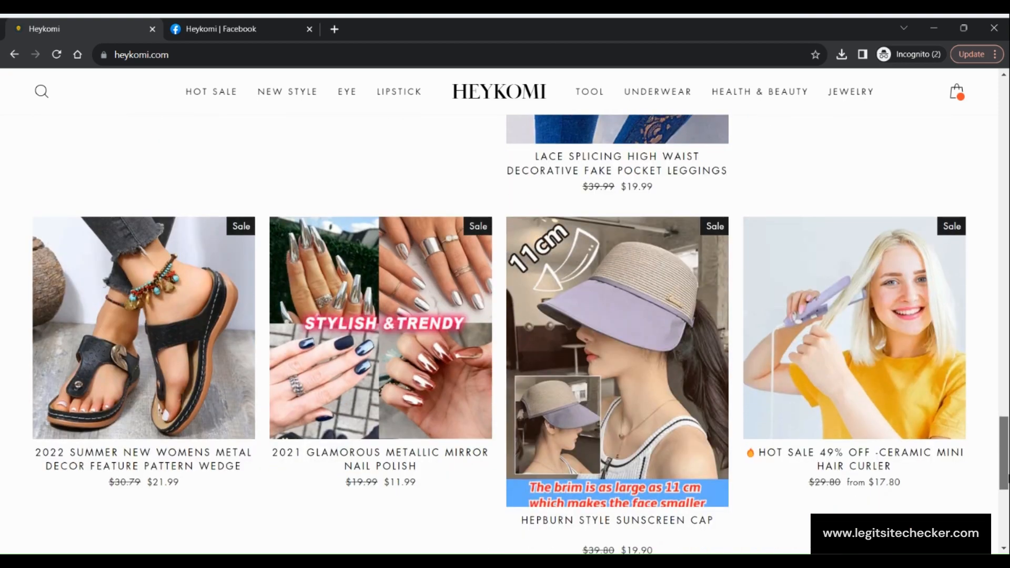
scroll("down", 3)
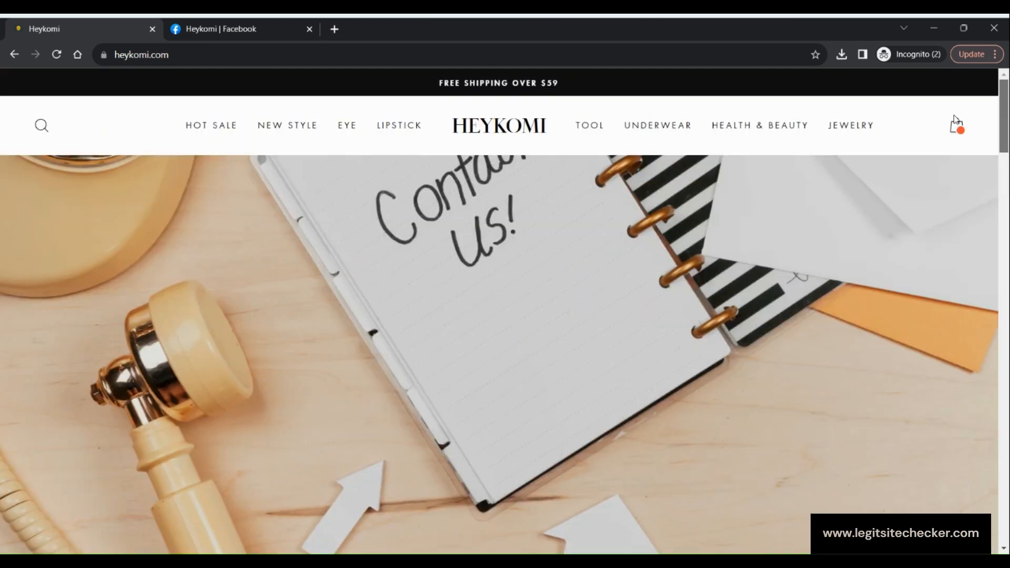
mouse_move(490, 132)
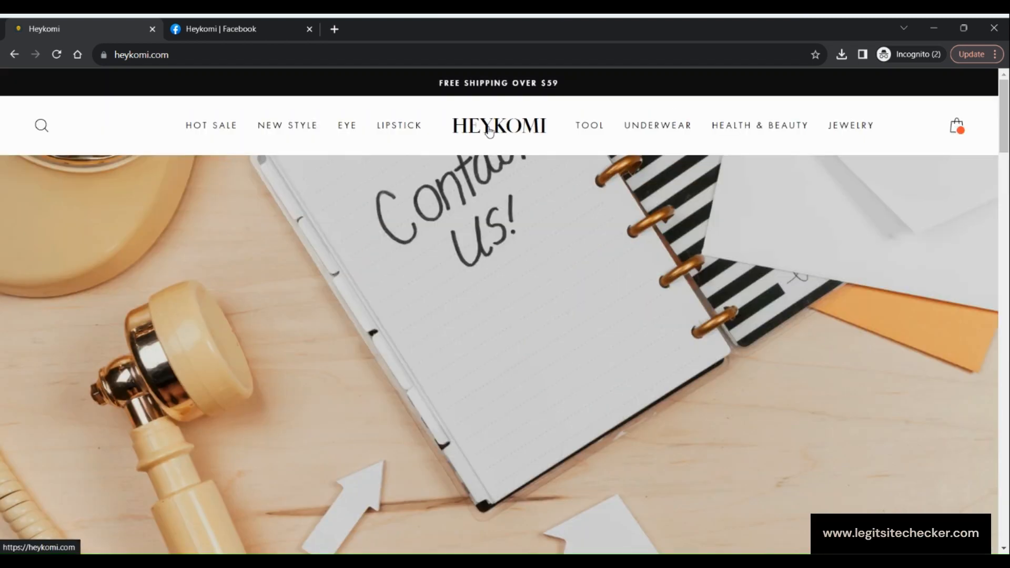
mouse_move(288, 125)
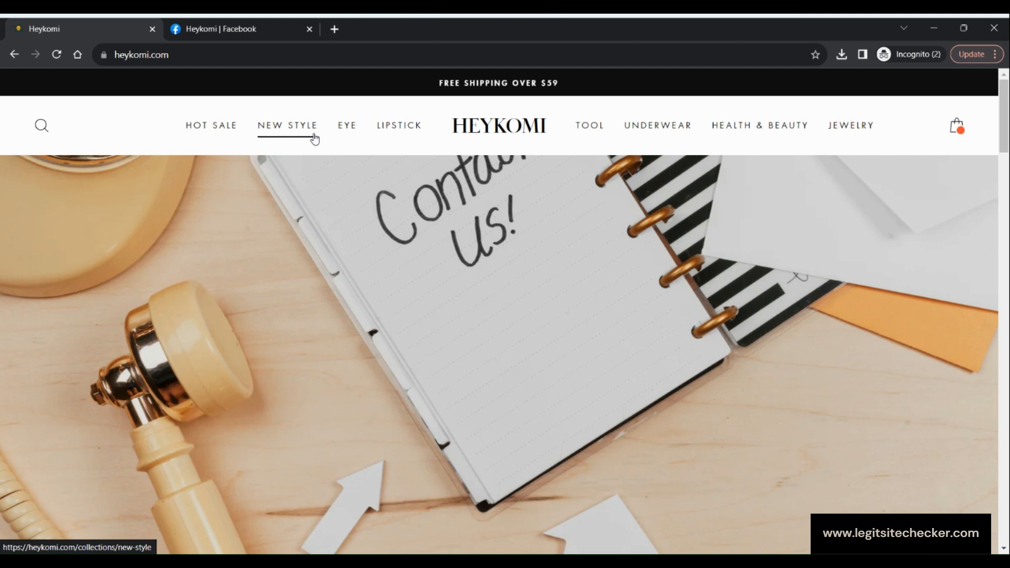
mouse_move(589, 126)
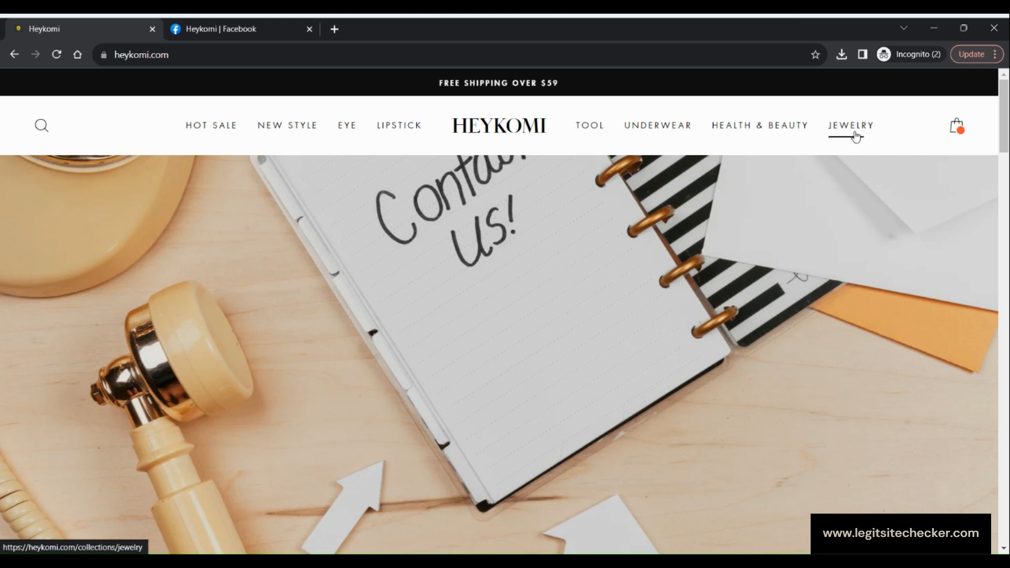
Scroll down to the footer links, then switch to the Heykomi | Facebook tab.
scroll("down", 3)
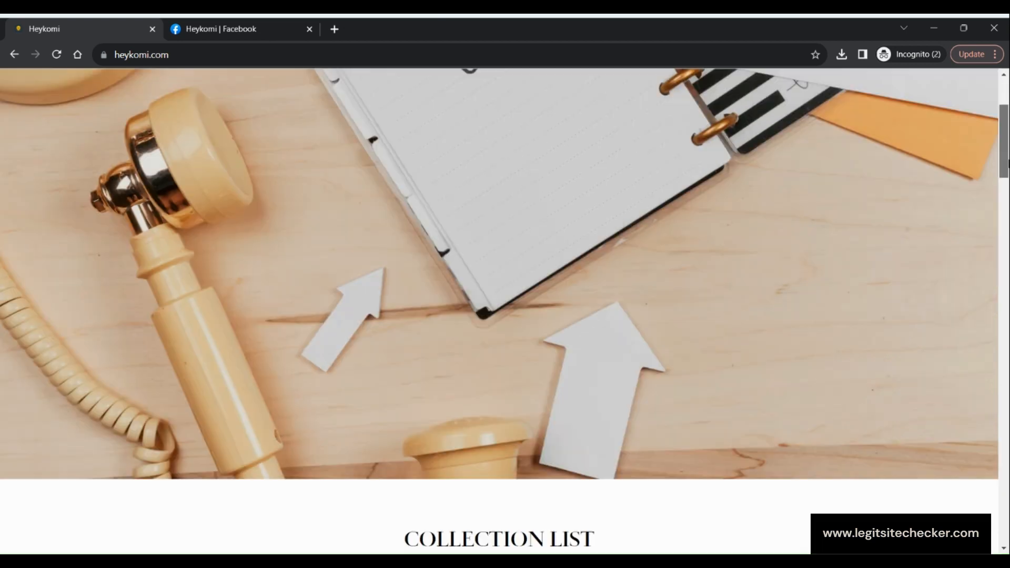
scroll("down", 3)
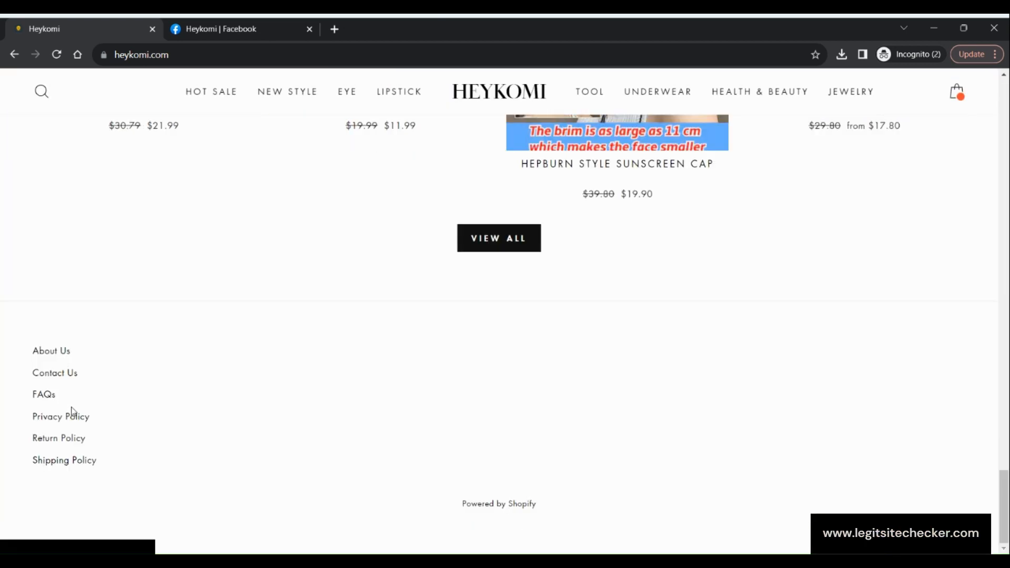
mouse_move(58, 438)
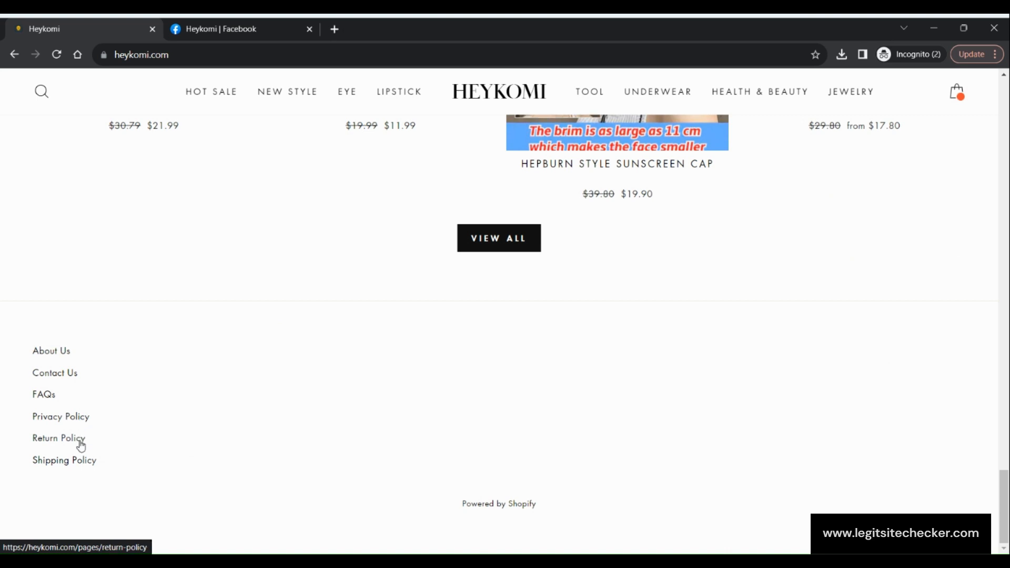
mouse_move(319, 473)
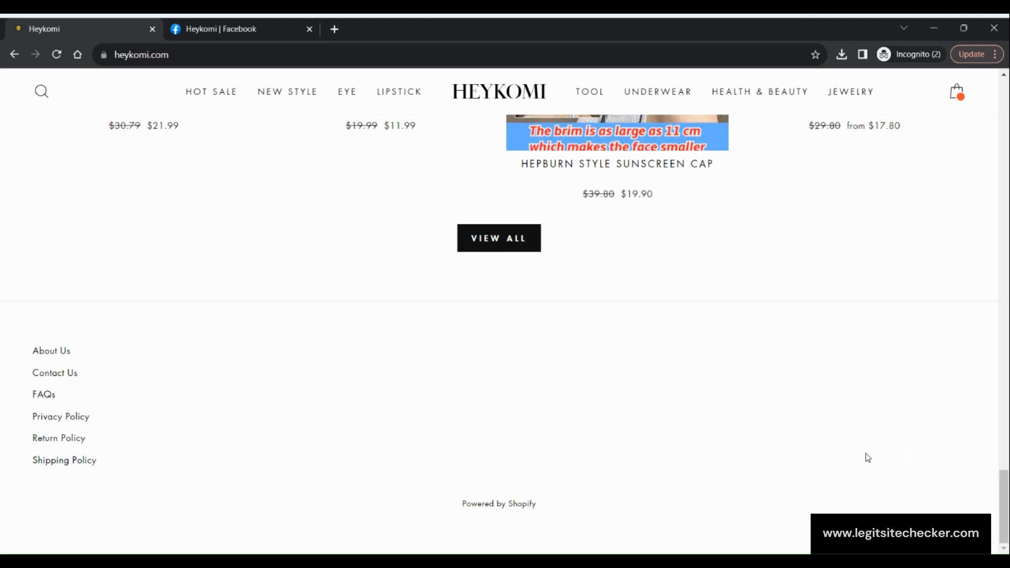
mouse_move(641, 353)
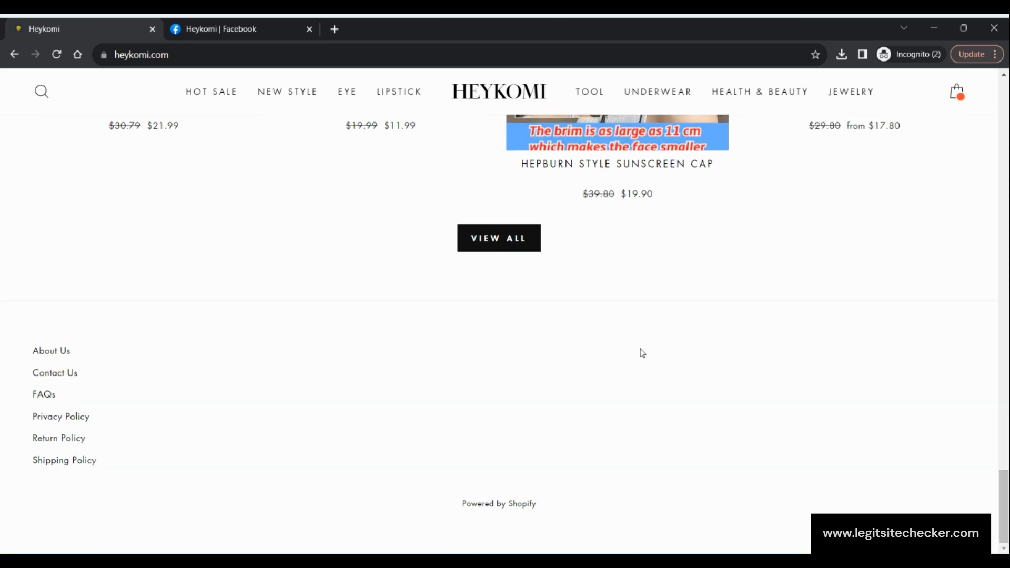
left_click(222, 28)
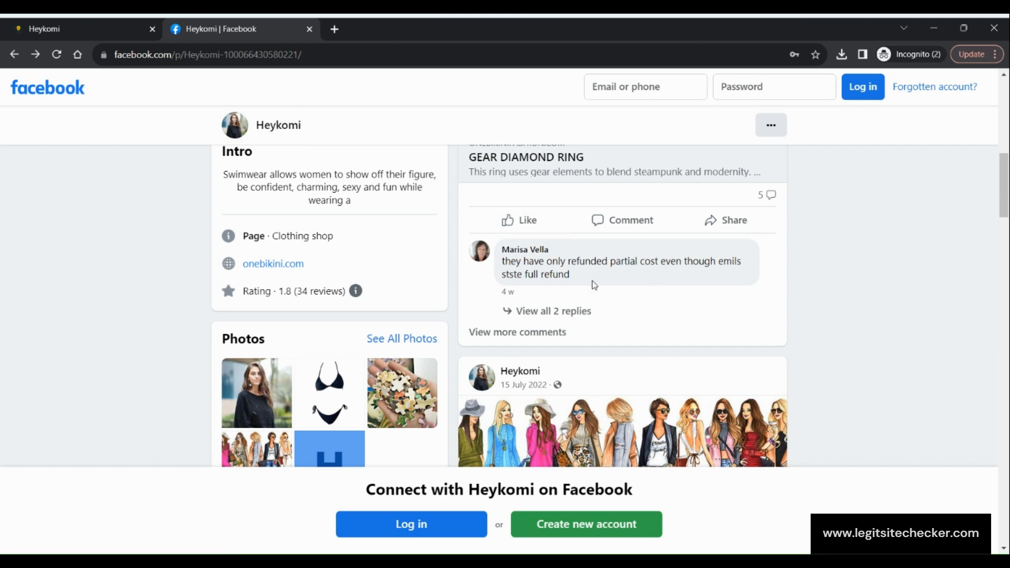
mouse_move(576, 275)
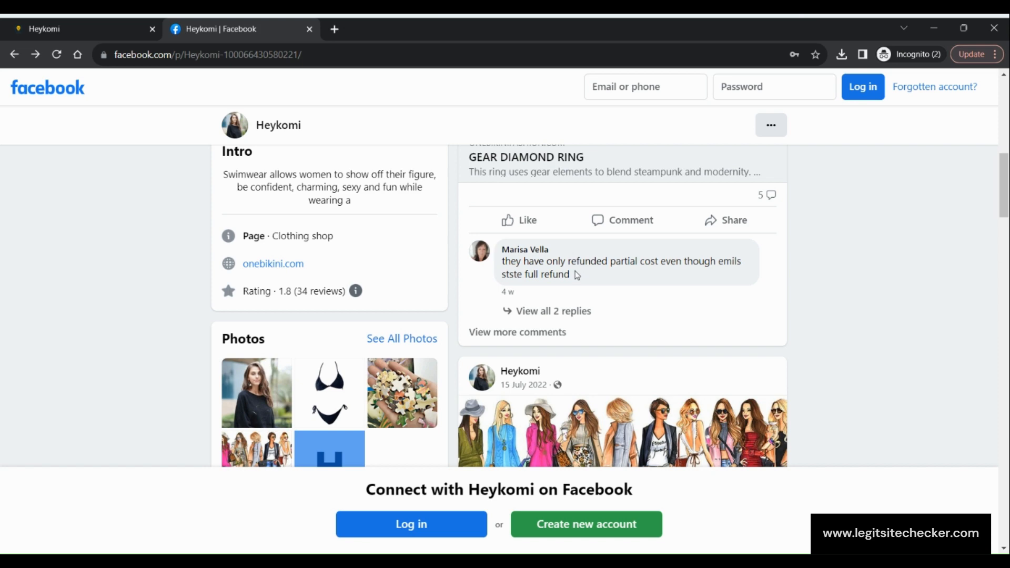
Leave the Heykomi Facebook page and return to the store's knee sleeve product tab.
left_click(82, 28)
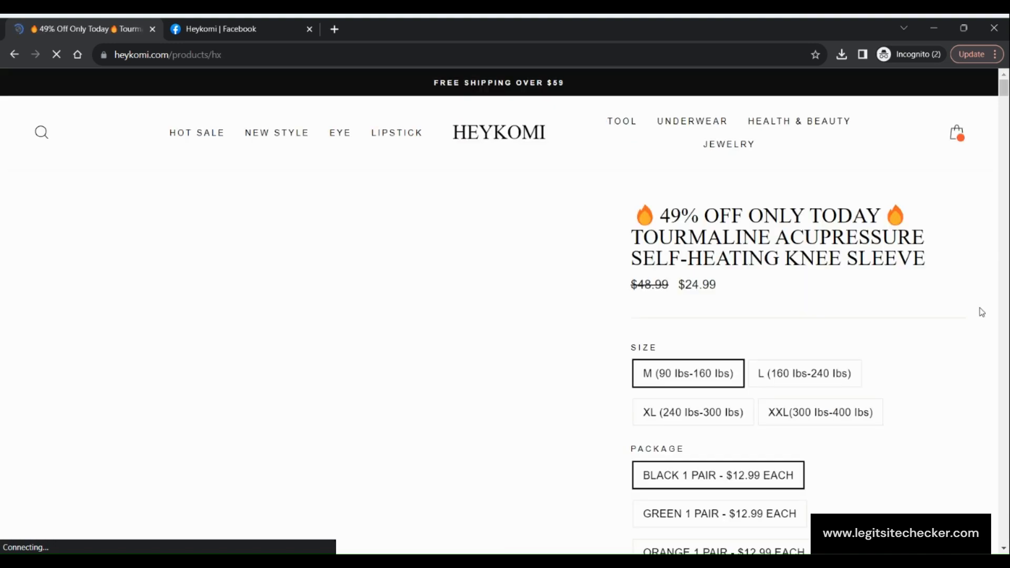
Open the cart holding the denim leggings and proceed to Check out.
scroll("down", 3)
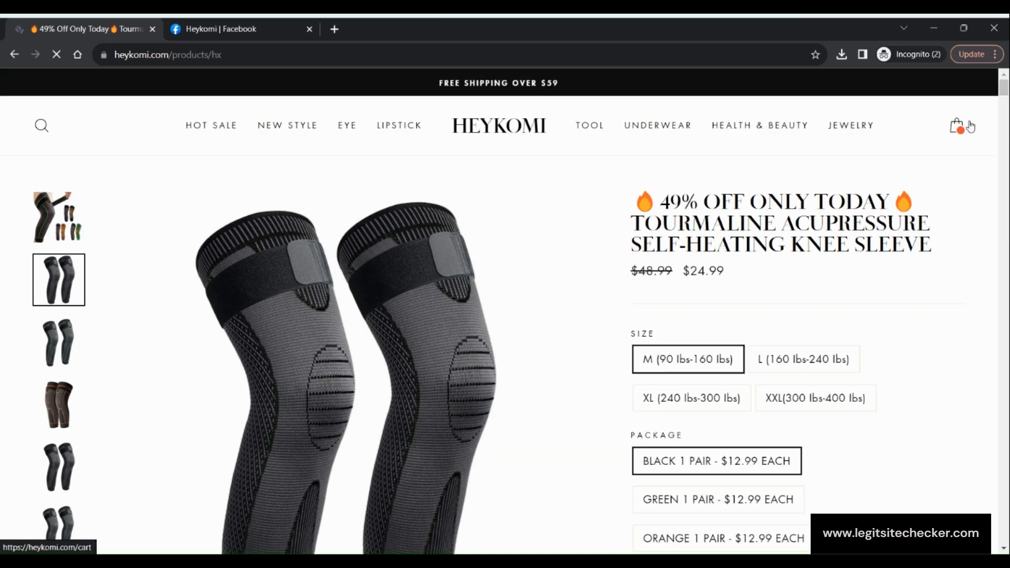
left_click(959, 125)
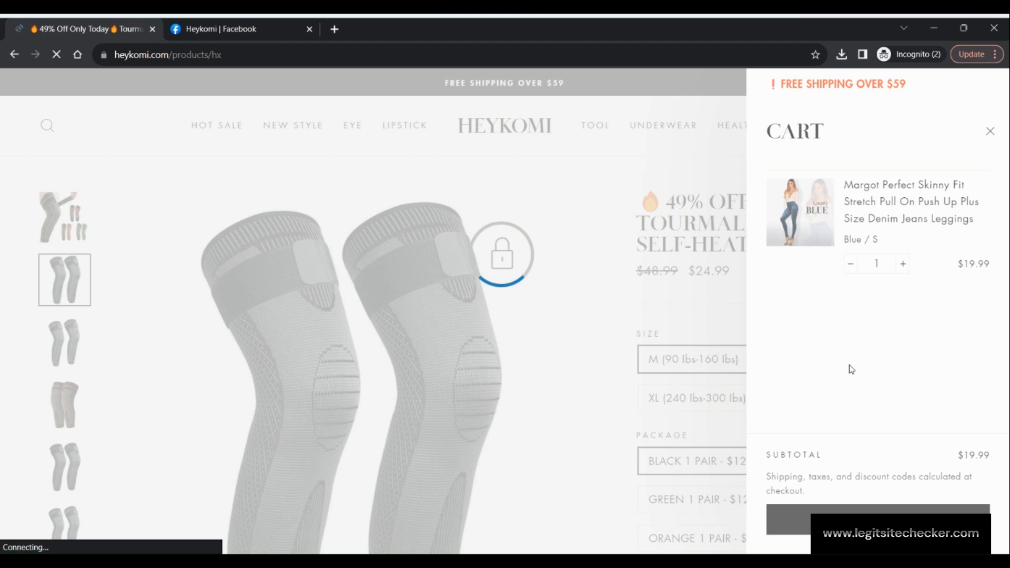
left_click(876, 518)
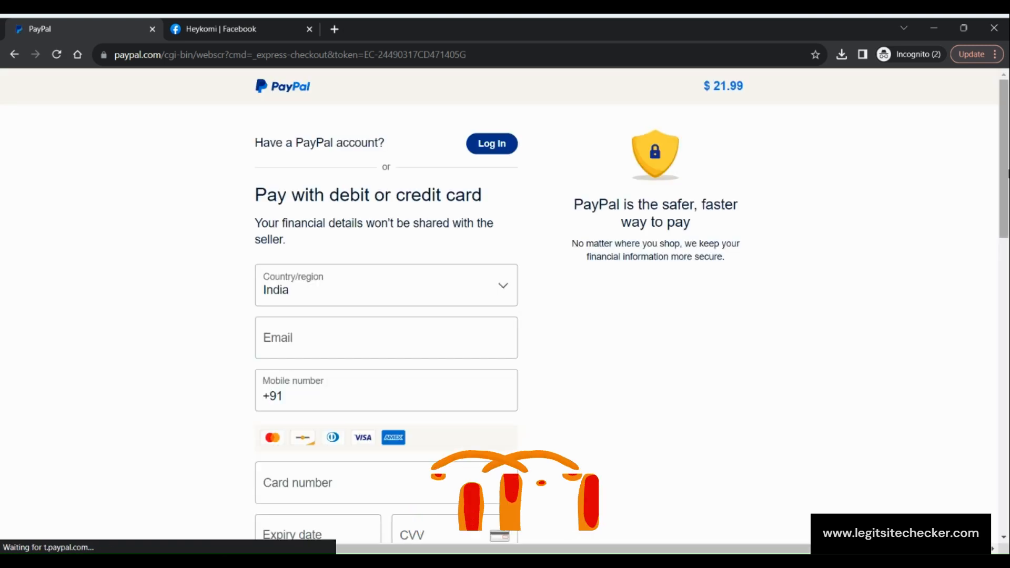
Scroll through PayPal's $21.99 guest debit or credit card form.
scroll("down", 3)
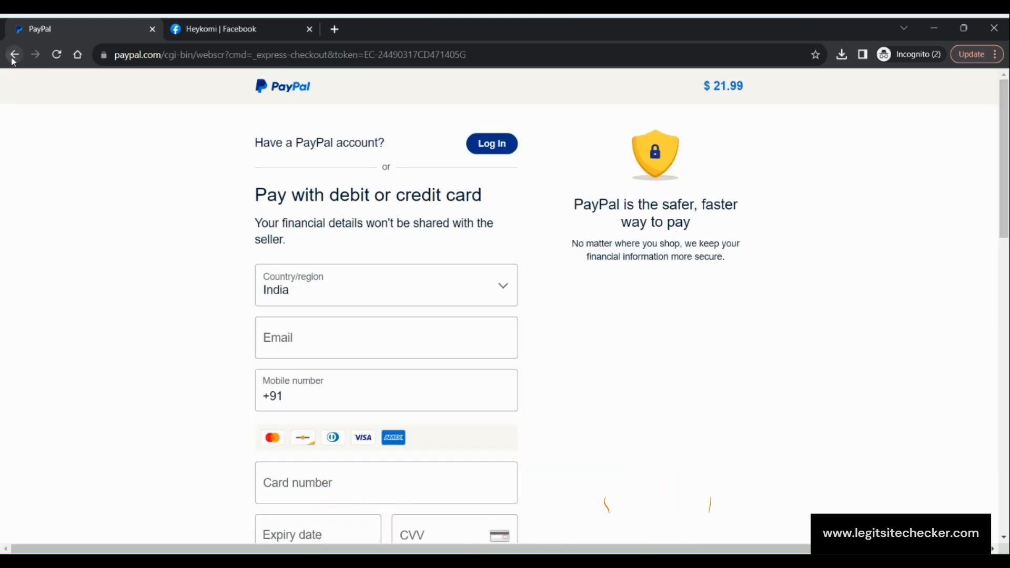
Go back to the Heykomi homepage and open About Us from the footer.
left_click(14, 54)
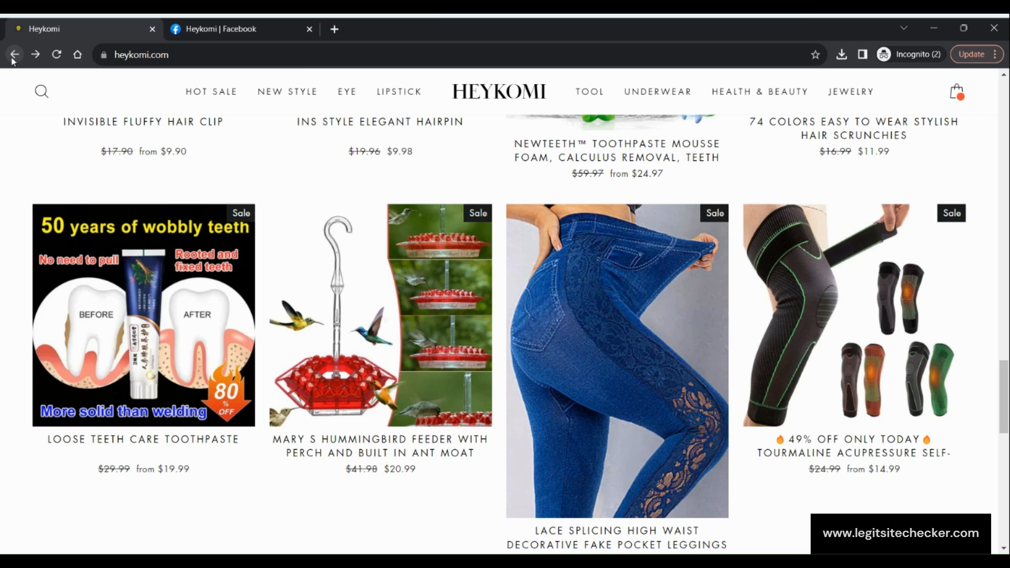
scroll("down", 3)
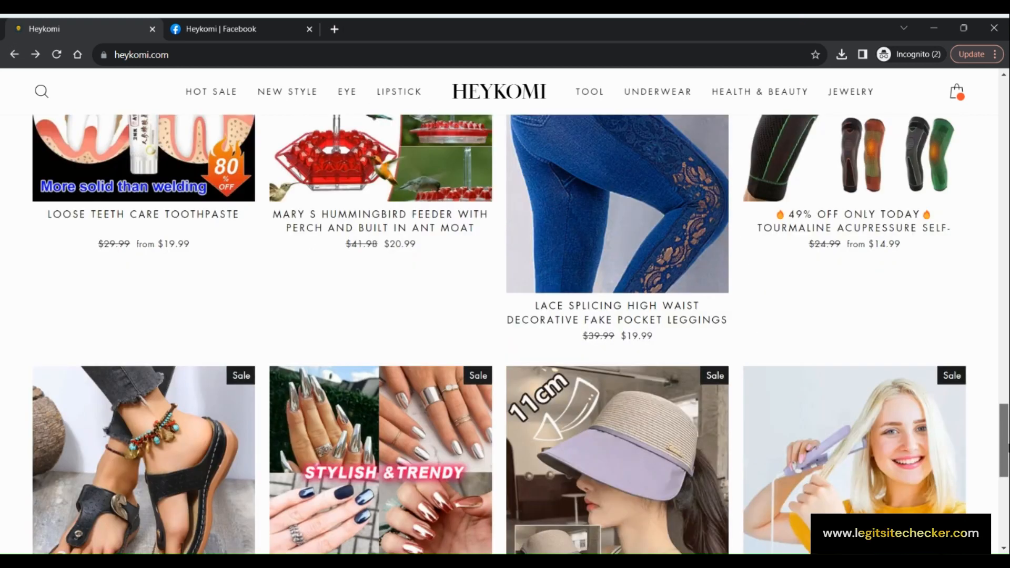
scroll("down", 3)
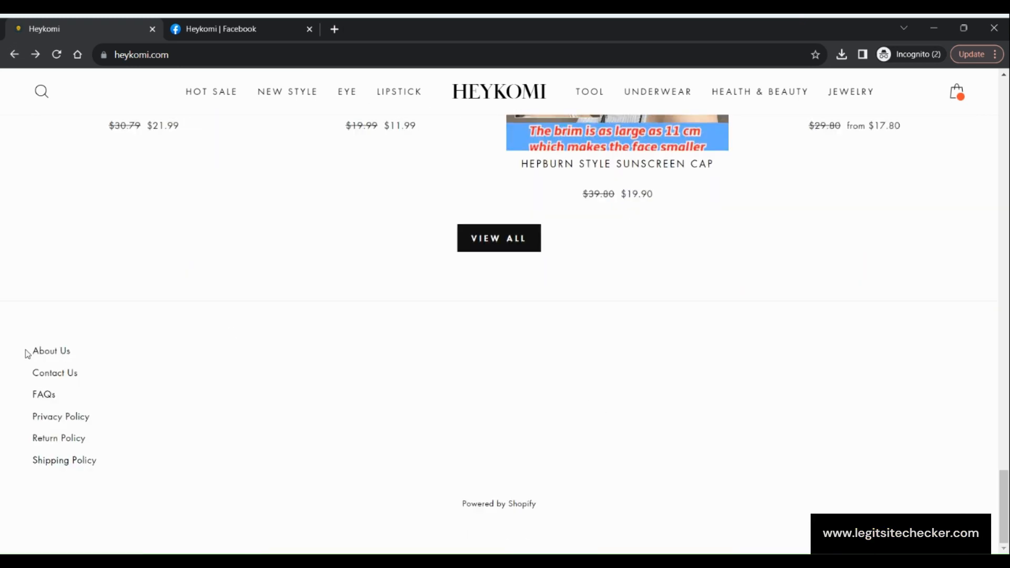
left_click(51, 350)
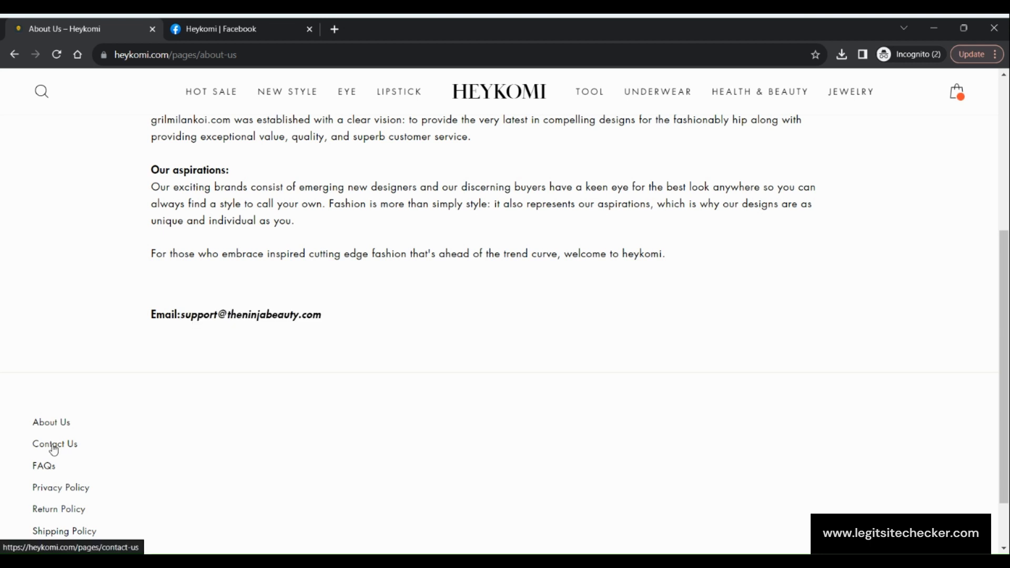
Open the Contact Us page from the About Us page footer.
left_click(54, 444)
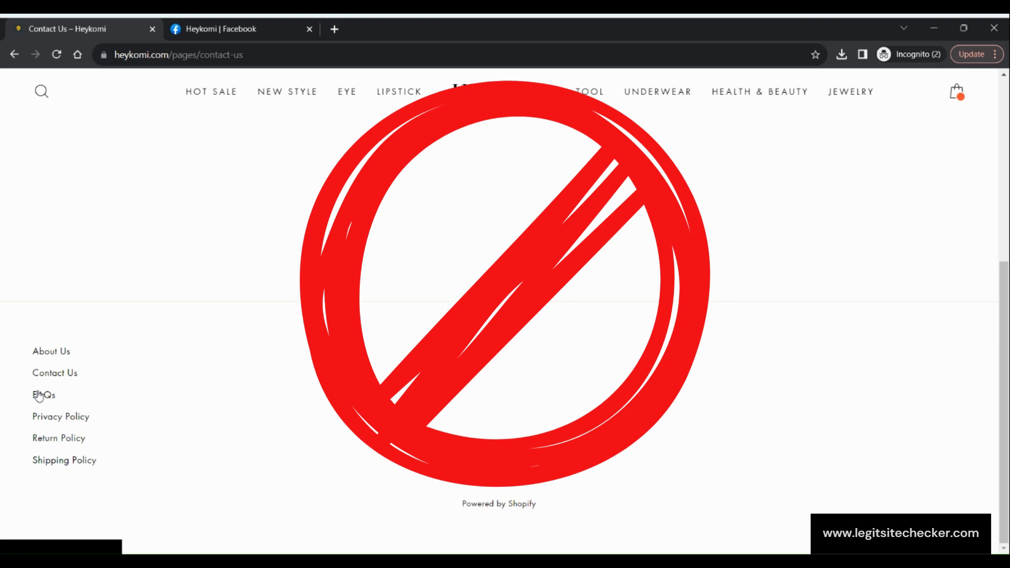
Open FAQs, expand 'Where are you located?' and 'Is buying from you safe?', and scroll to the end.
left_click(43, 395)
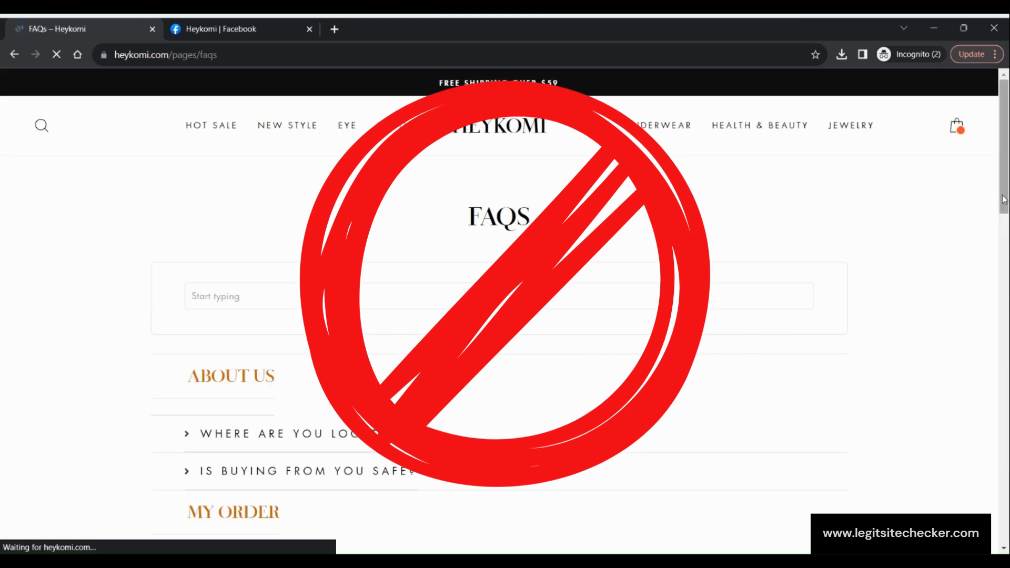
scroll("down", 3)
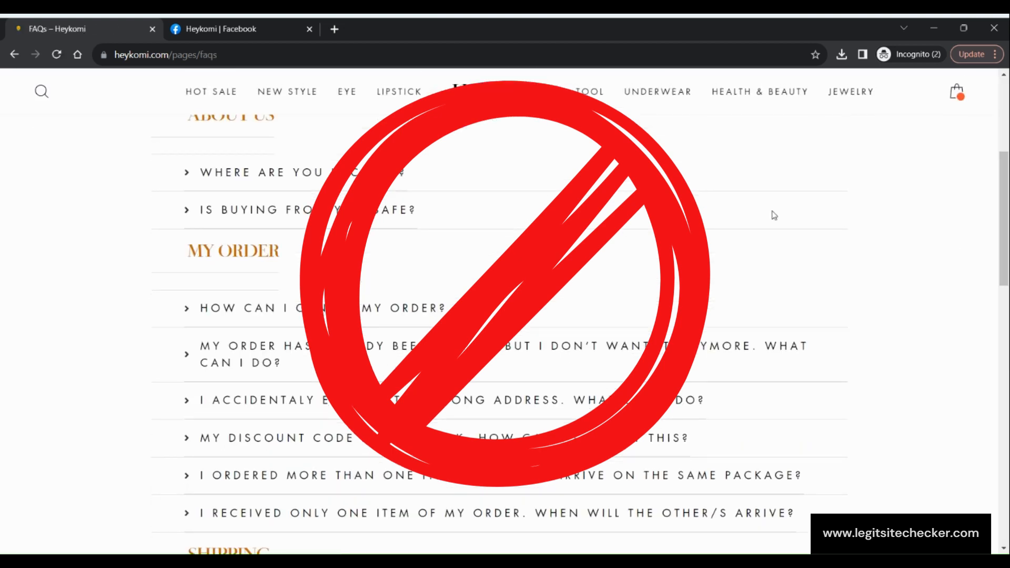
left_click(290, 172)
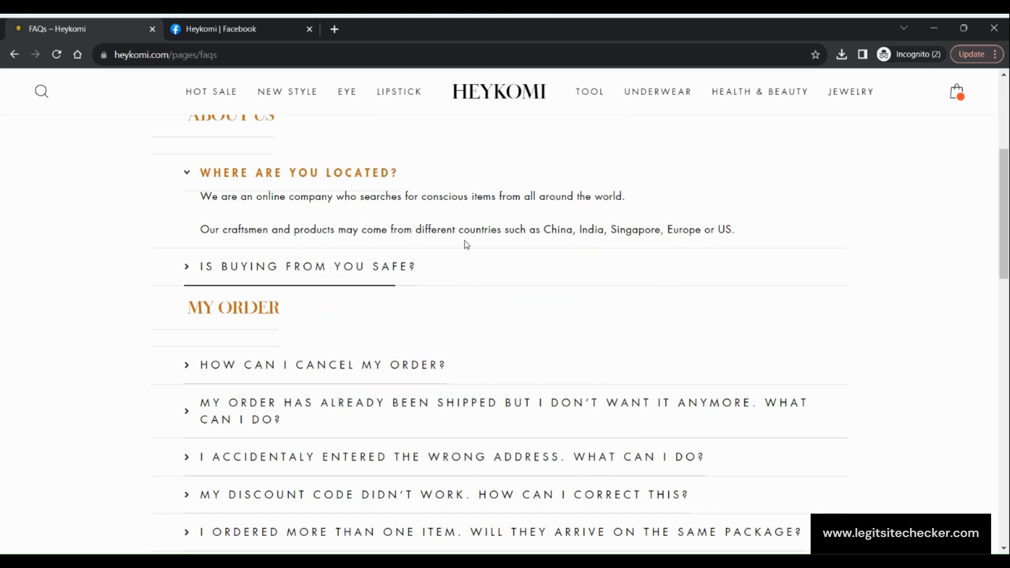
left_click(307, 266)
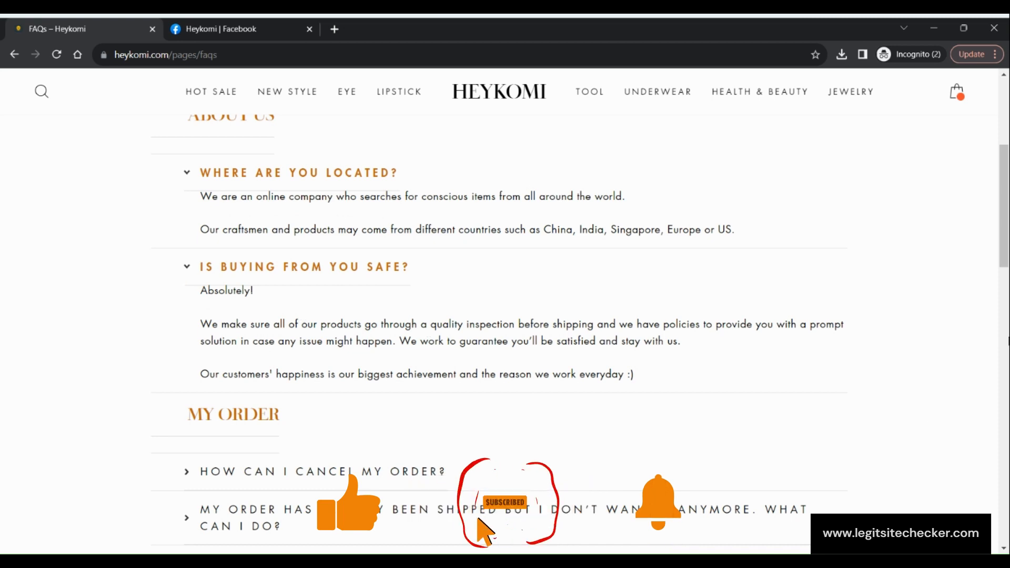
scroll("down", 3)
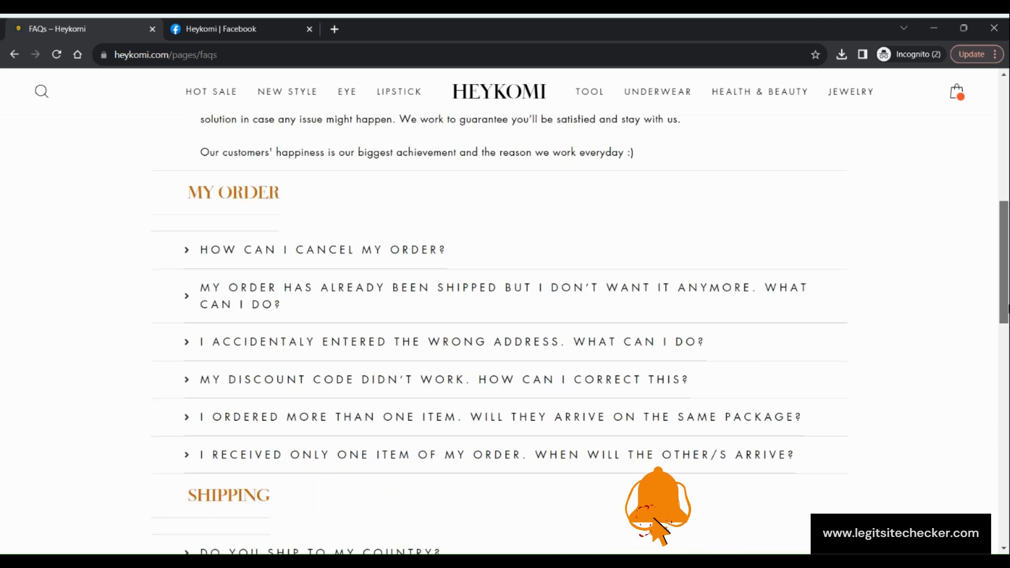
scroll("down", 3)
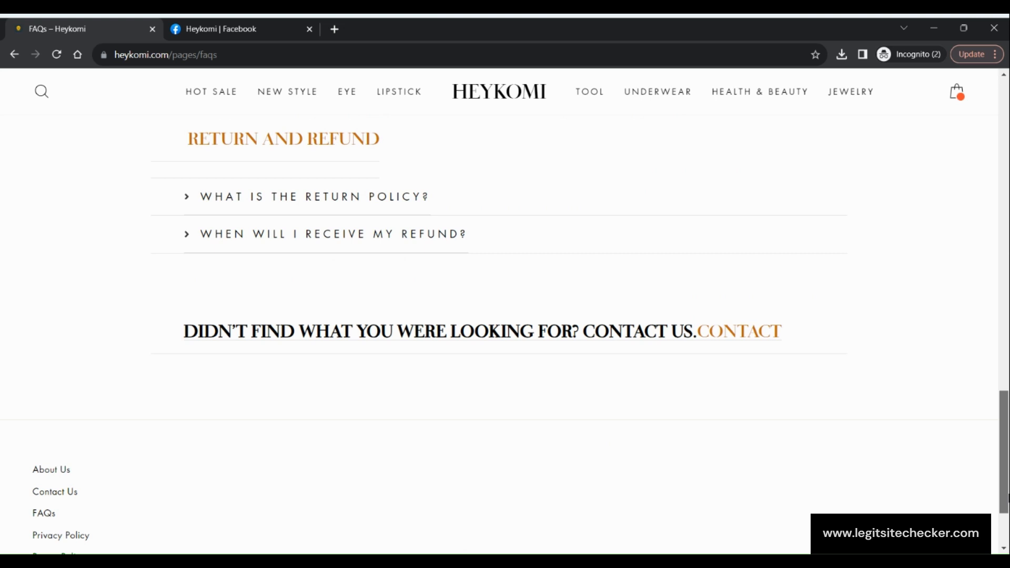